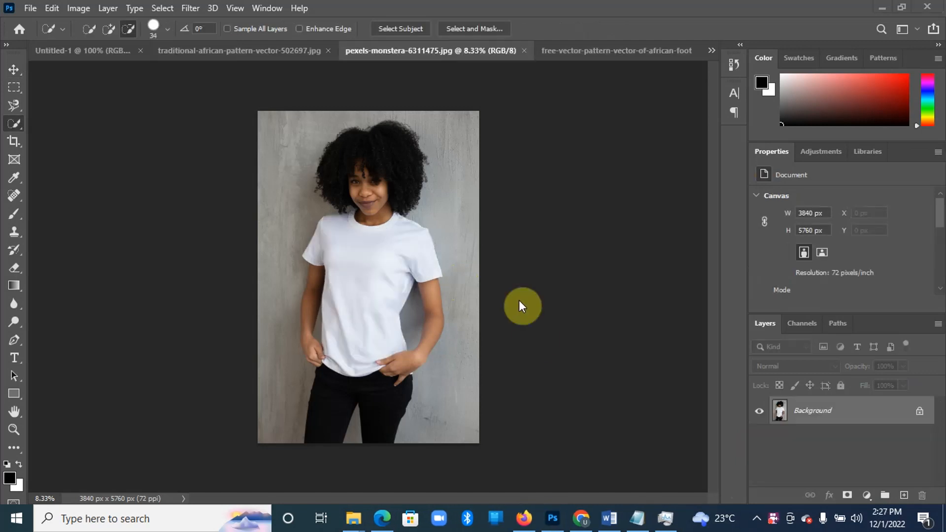
mouse_move(536, 339)
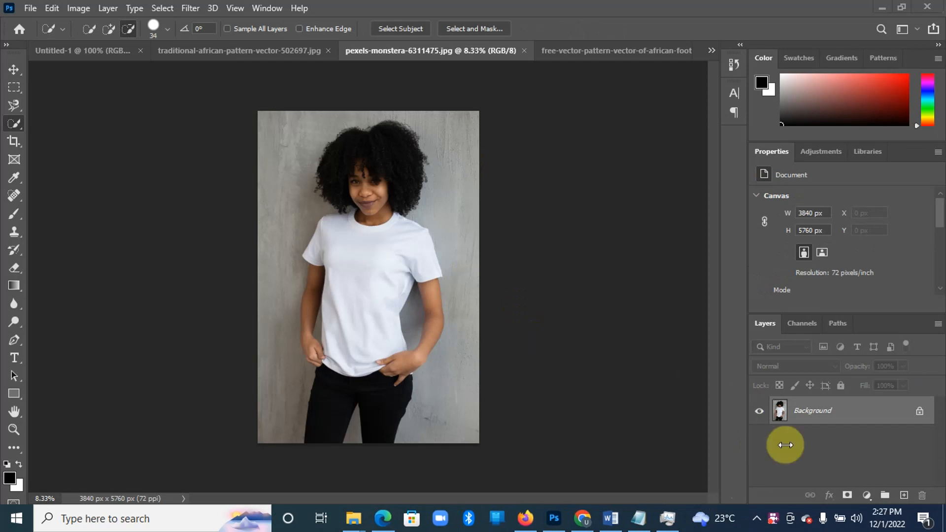
mouse_move(811, 443)
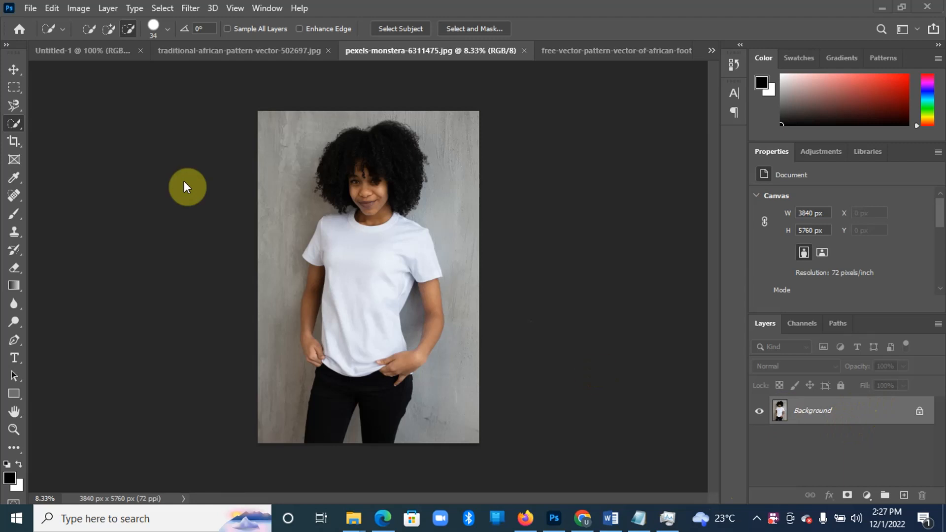
mouse_move(808, 361)
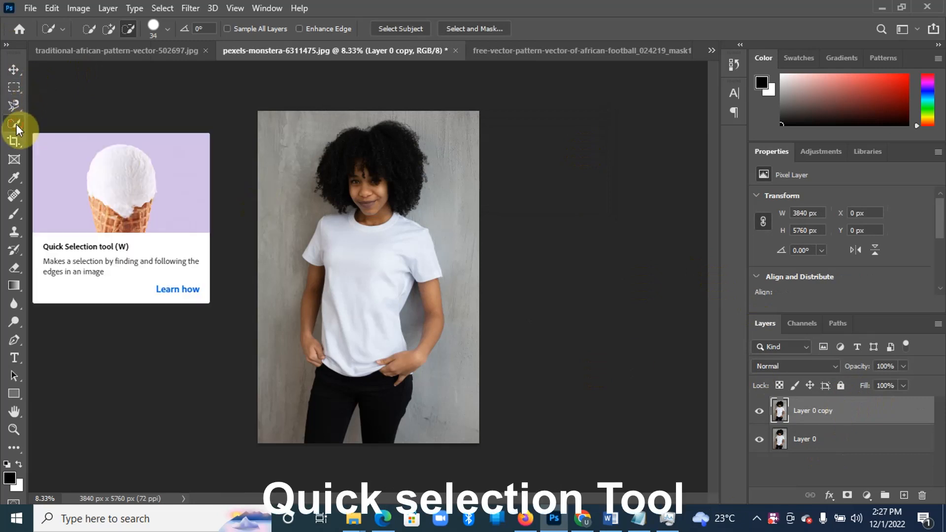
- Activate the Quick Selection tool and enlarge its brush to about 358 px
click(169, 29)
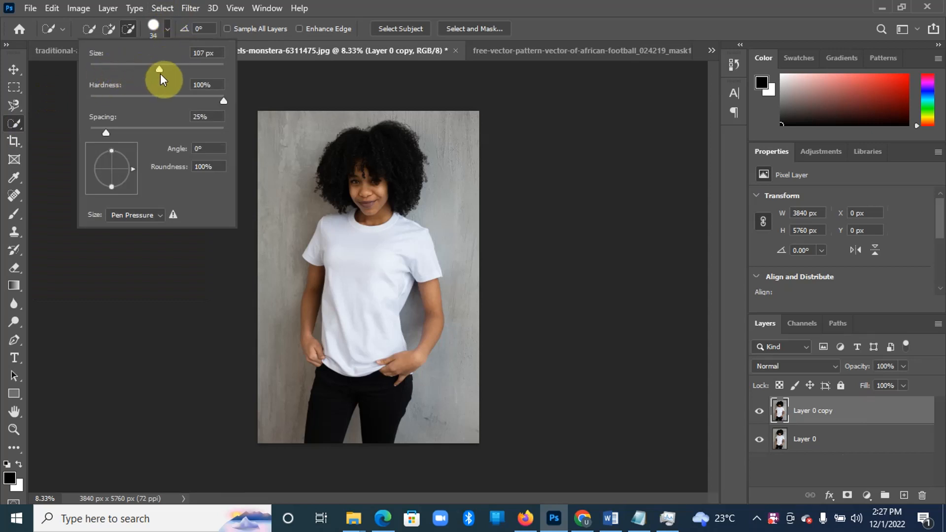
drag(158, 68, 207, 68)
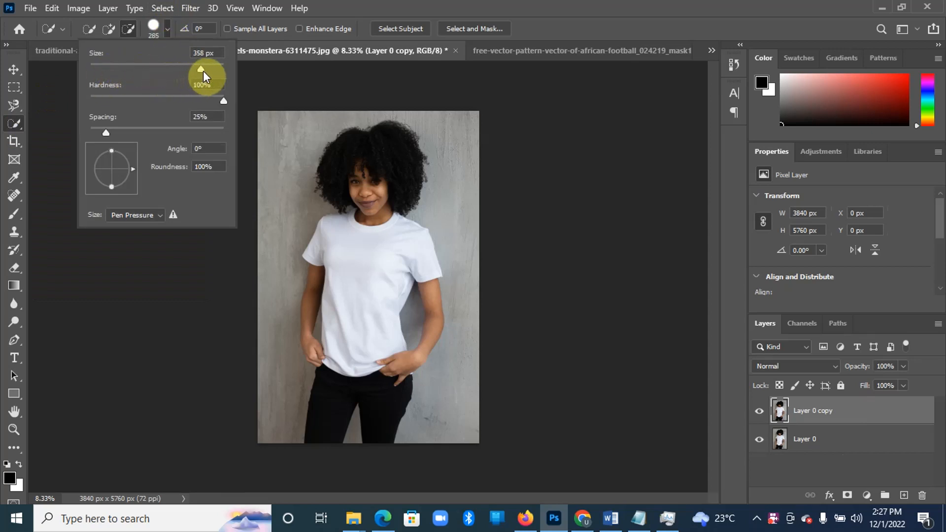
drag(207, 70, 202, 72)
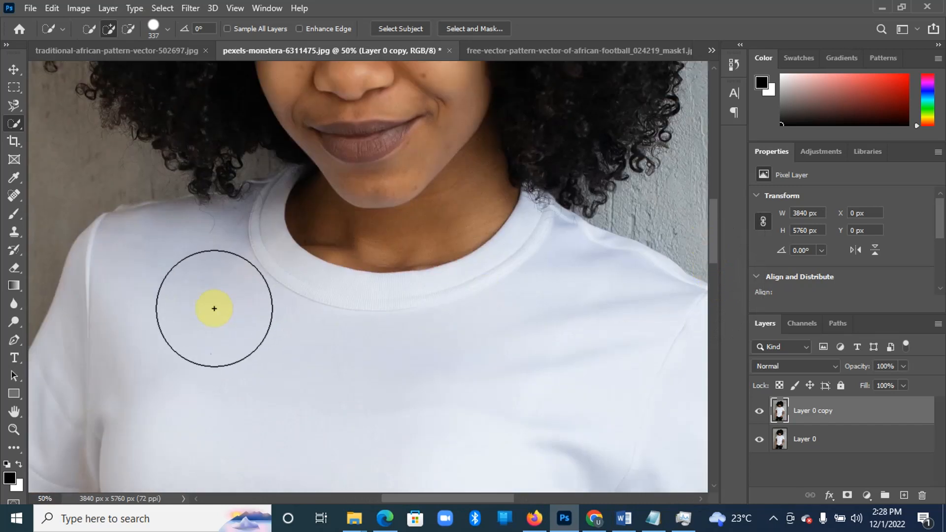
- Paint over the white T-shirt's chest and shoulder to start the selection
drag(214, 309, 294, 295)
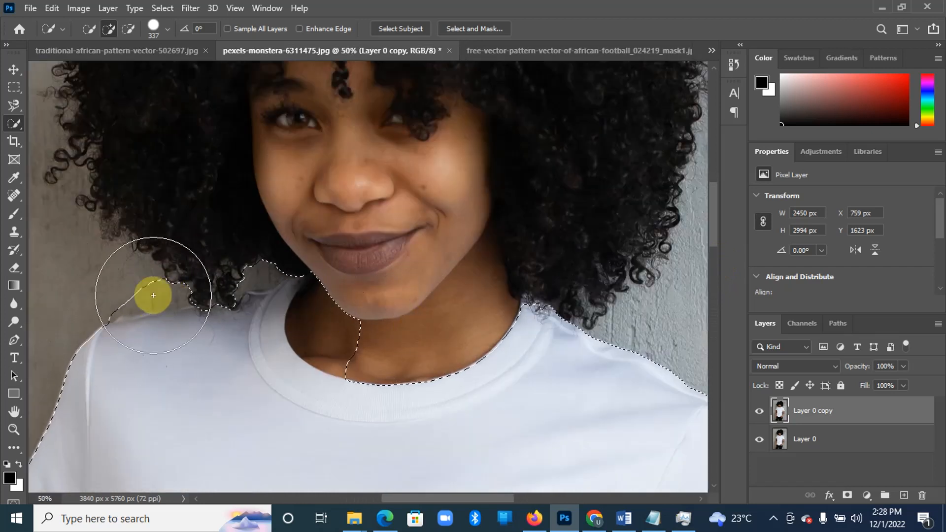
drag(153, 296, 193, 327)
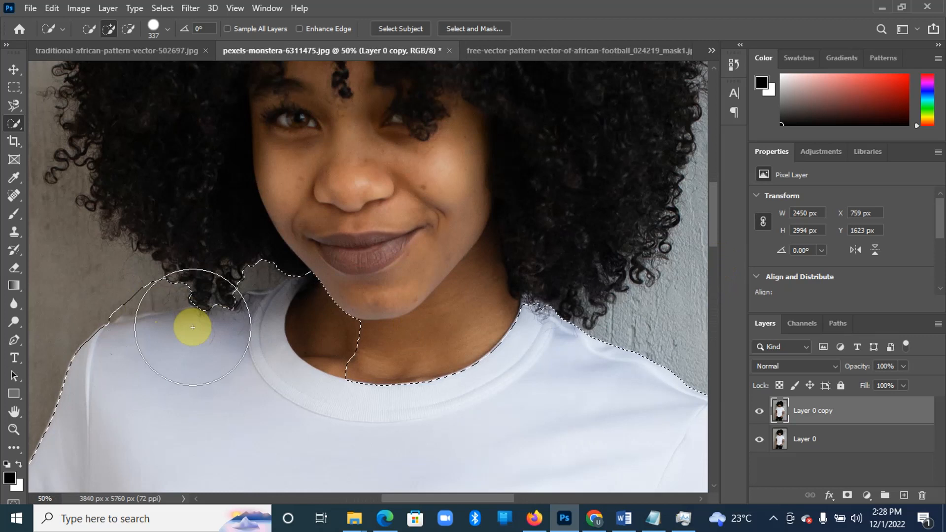
click(167, 28)
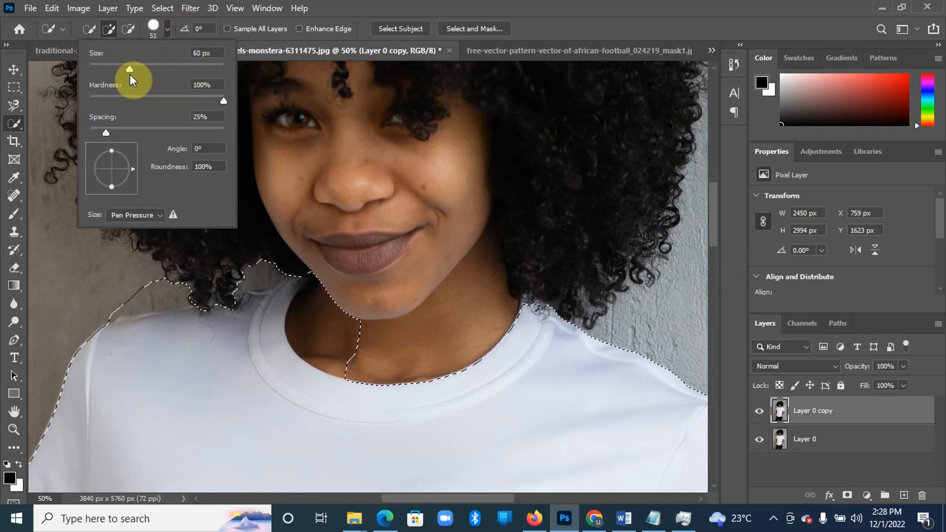
- Shrink the brush, switch to Subtract from selection and remove the hair from the shirt selection
drag(130, 69, 131, 69)
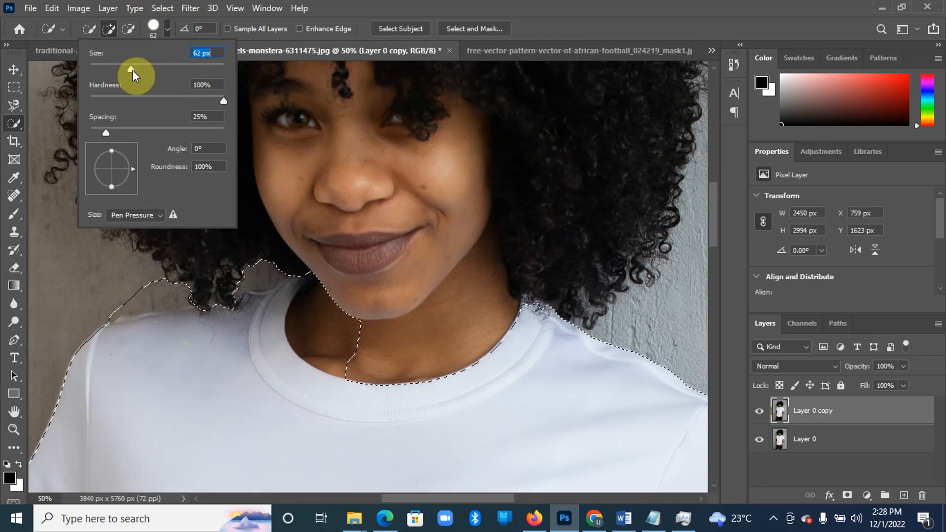
click(127, 29)
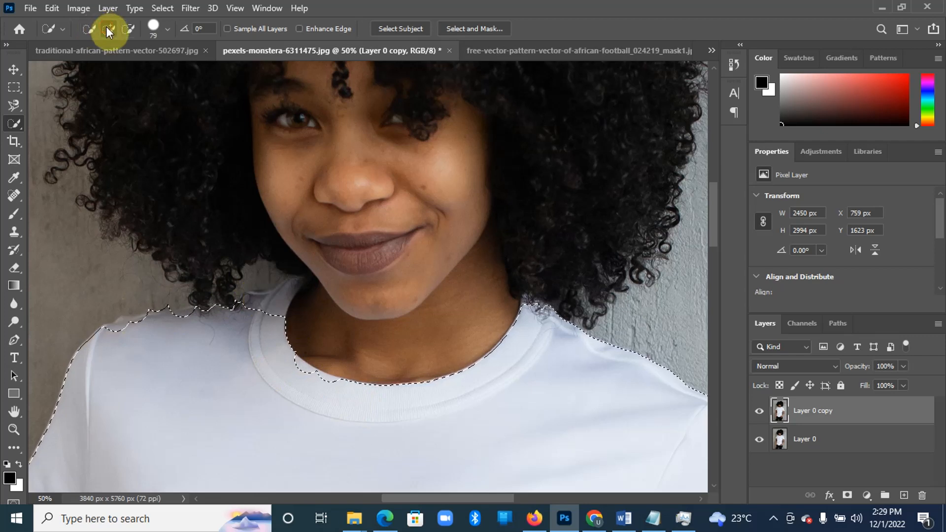
click(169, 28)
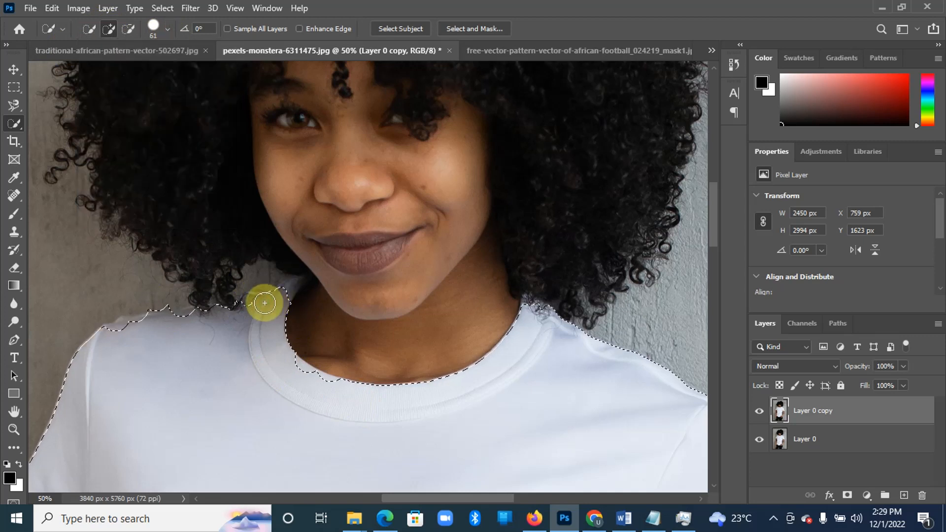
drag(265, 302, 356, 397)
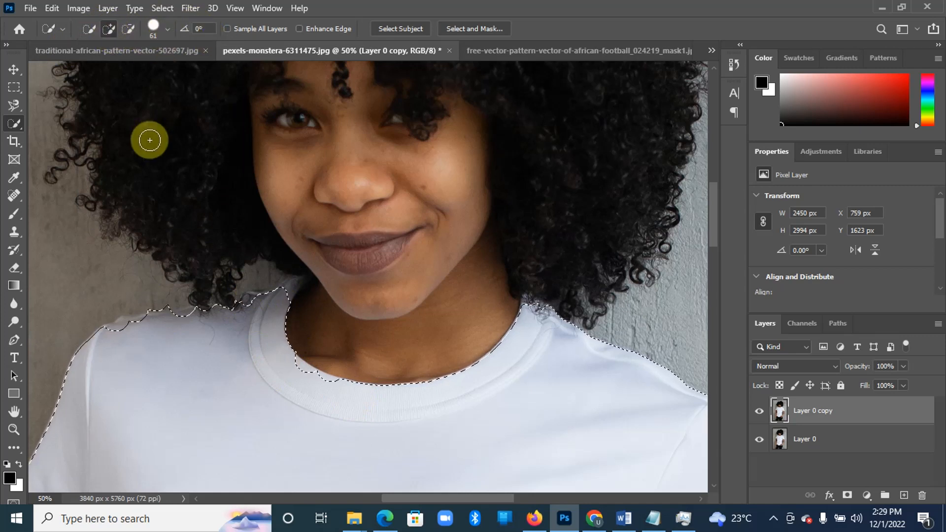
click(165, 29)
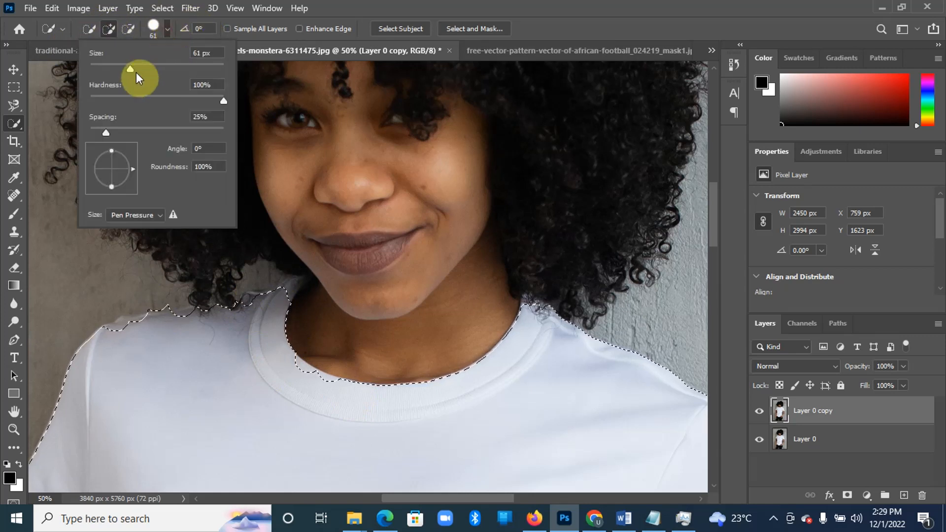
drag(129, 69, 116, 69)
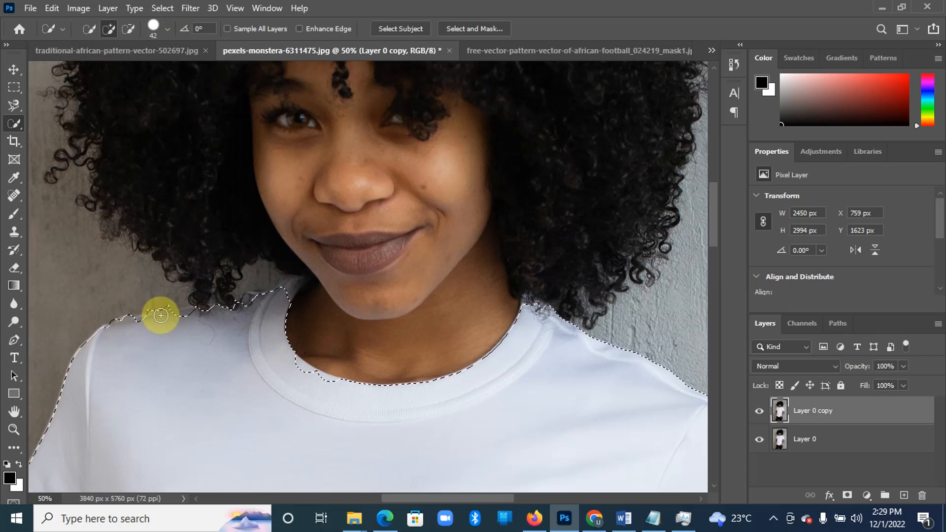
- Trim the selection along the left shoulder and neckline so skin stays excluded
drag(160, 316, 303, 367)
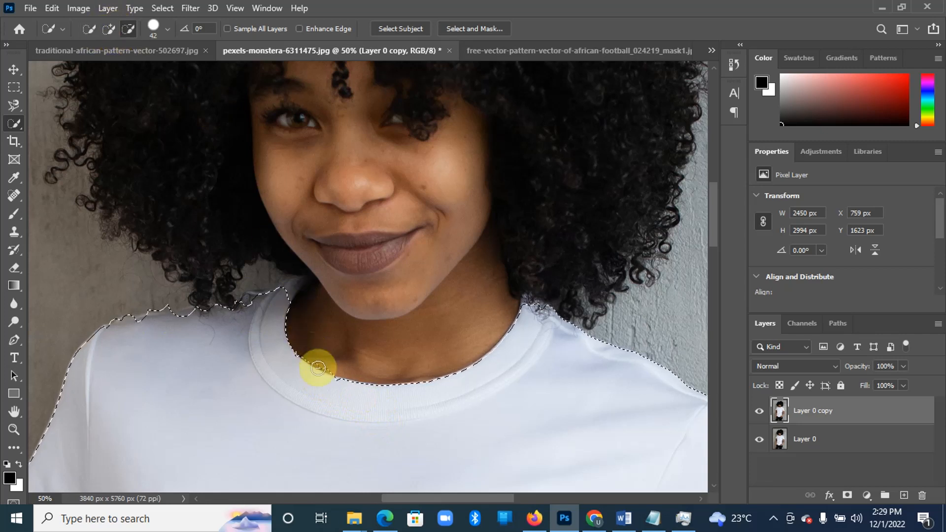
click(165, 29)
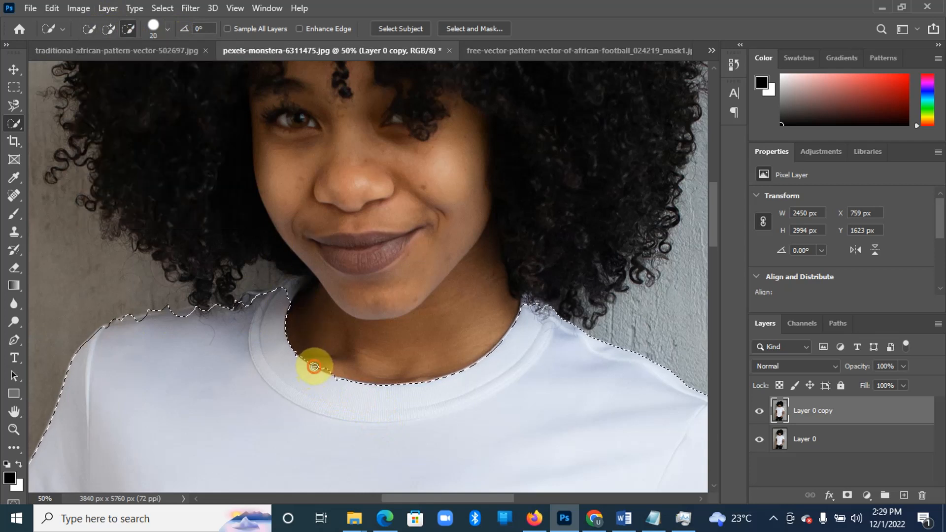
drag(313, 367, 352, 380)
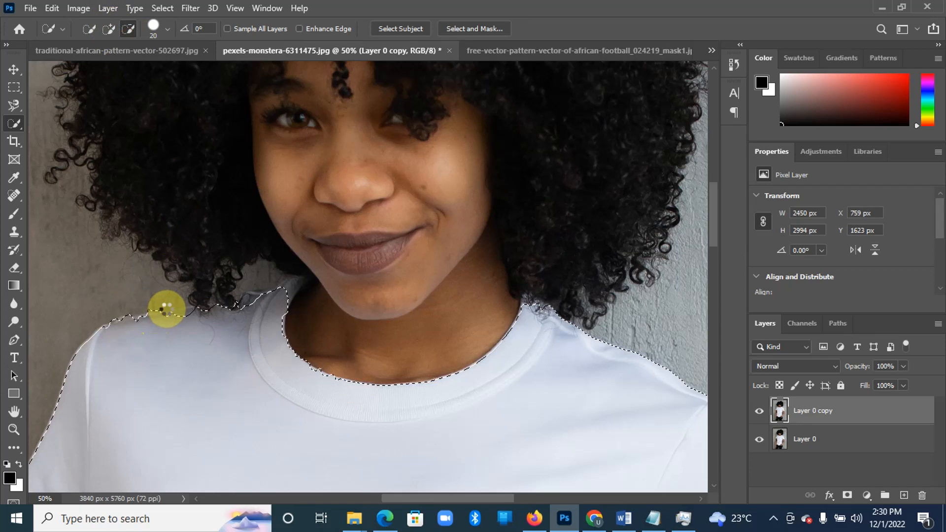
drag(165, 308, 249, 308)
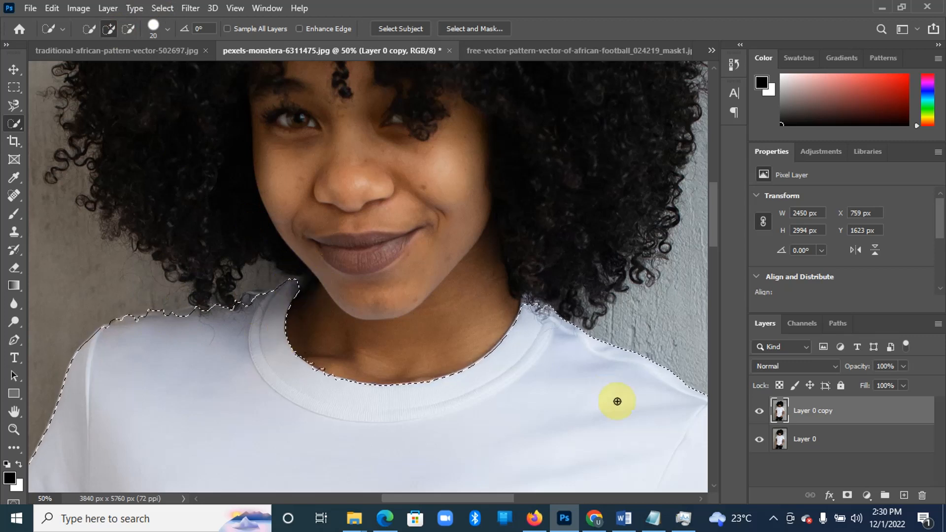
mouse_move(718, 238)
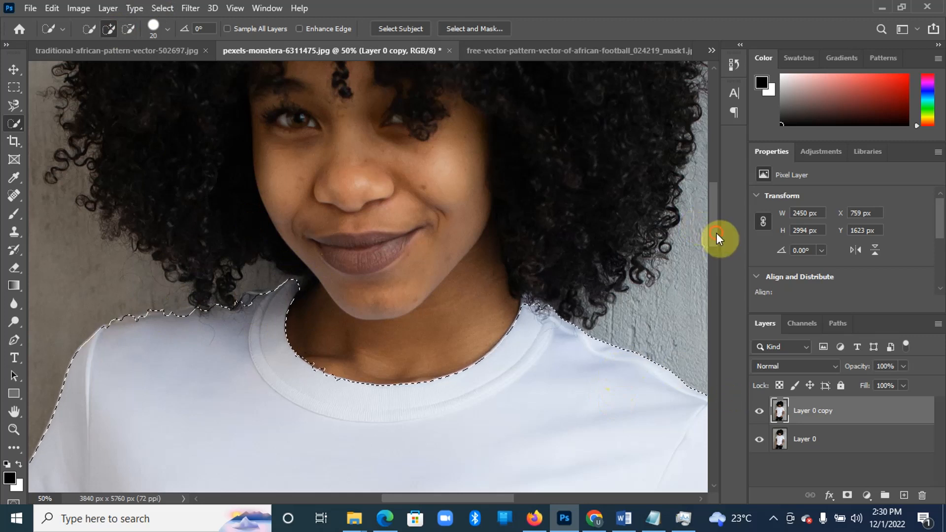
scroll(down, 3)
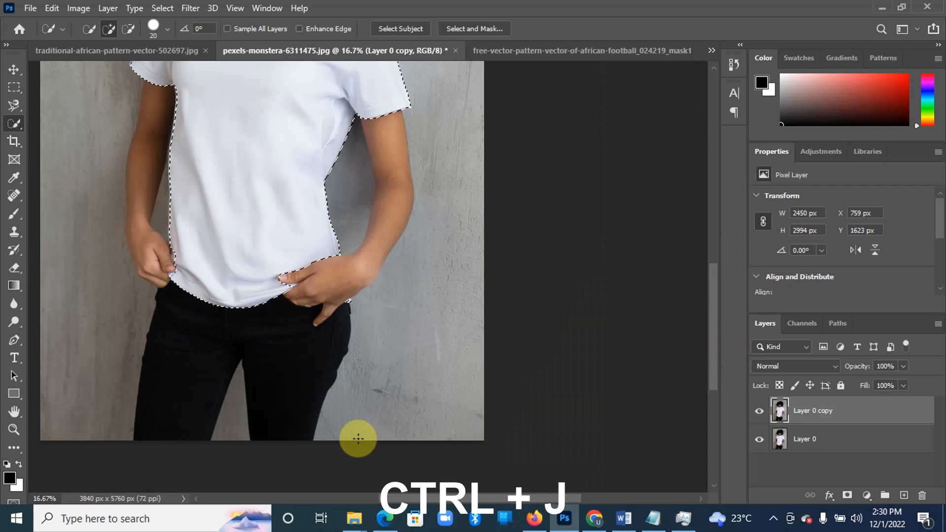
mouse_move(716, 323)
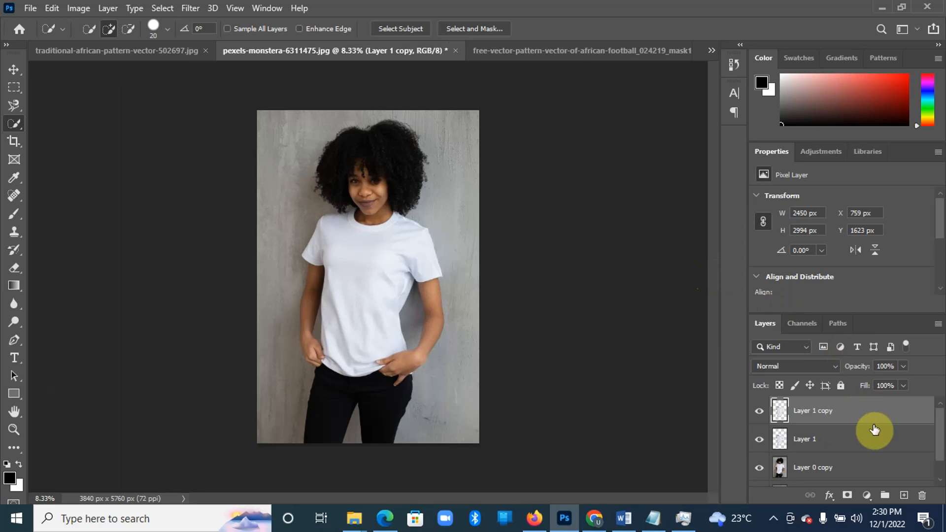
- Select Layer 1, the first shirt layer, after copying the selection to its own layers
click(804, 439)
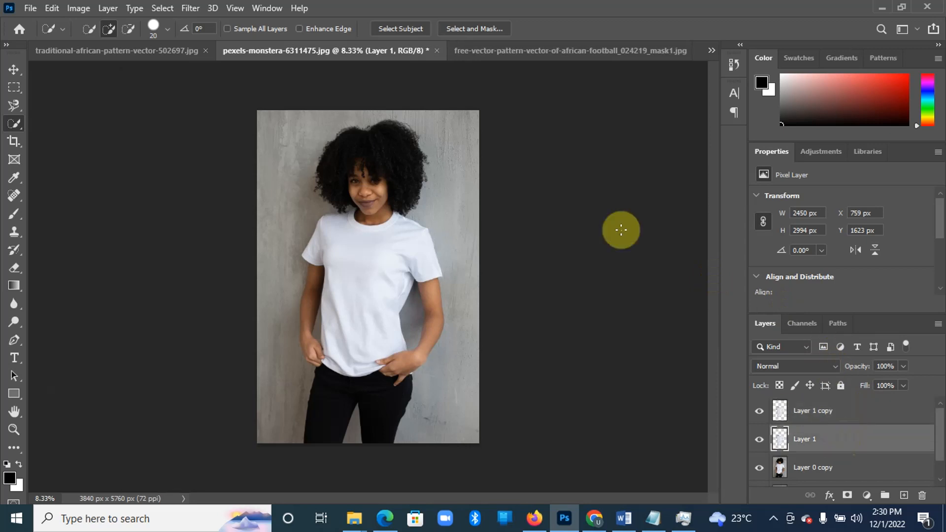
- Convert the African pattern's locked Background into a regular layer via the New Layer dialog
click(525, 51)
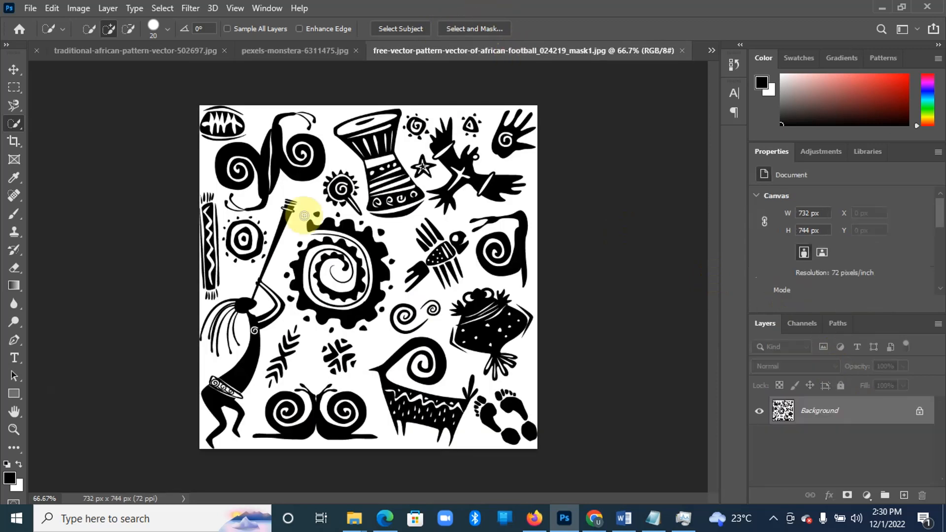
mouse_move(252, 116)
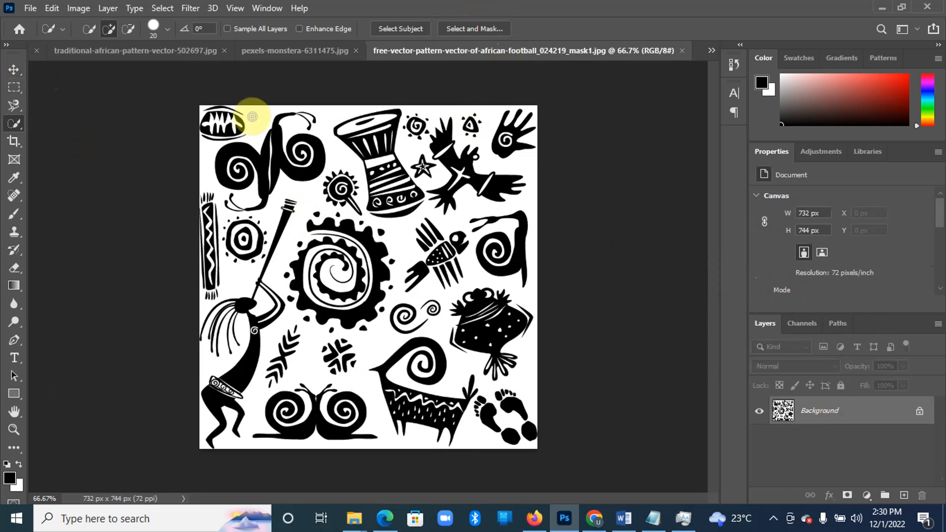
click(12, 70)
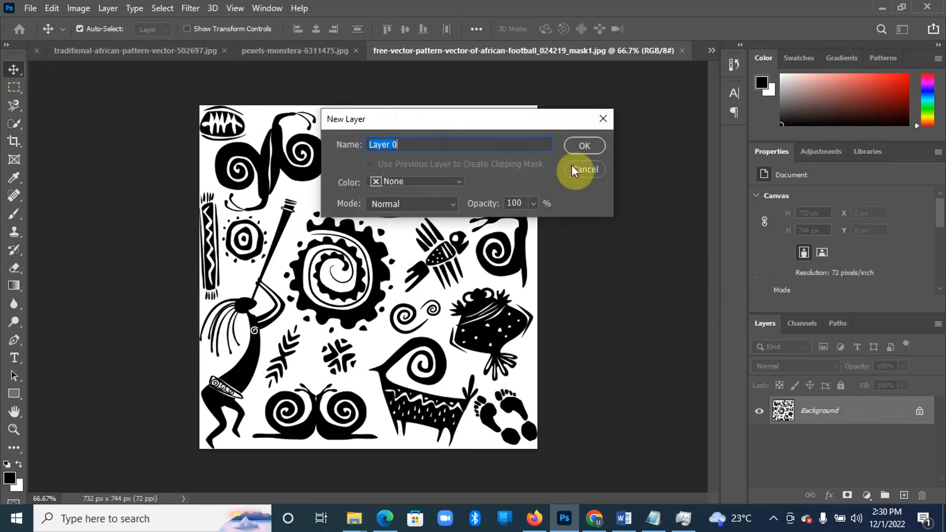
click(582, 145)
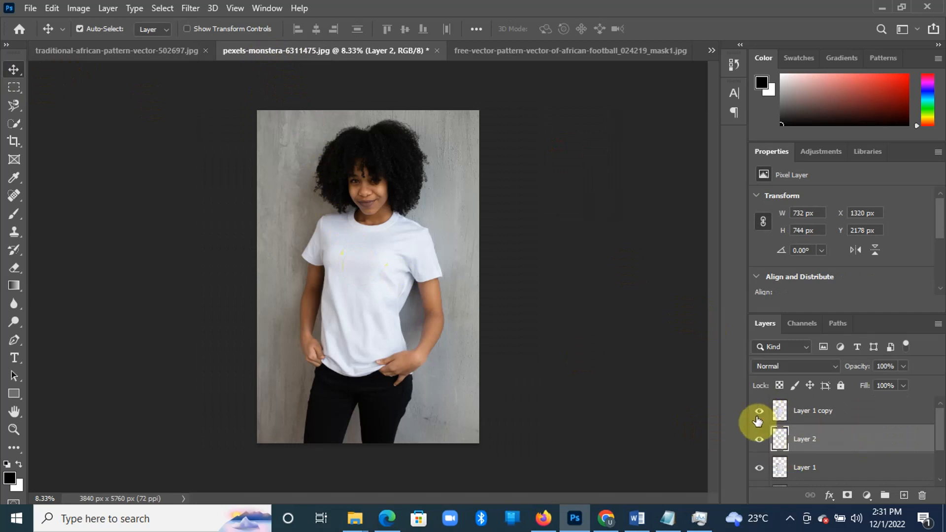
- Hide Layer 1 copy and clip the enlarged Layer 2 pattern to the shirt layer below
click(759, 439)
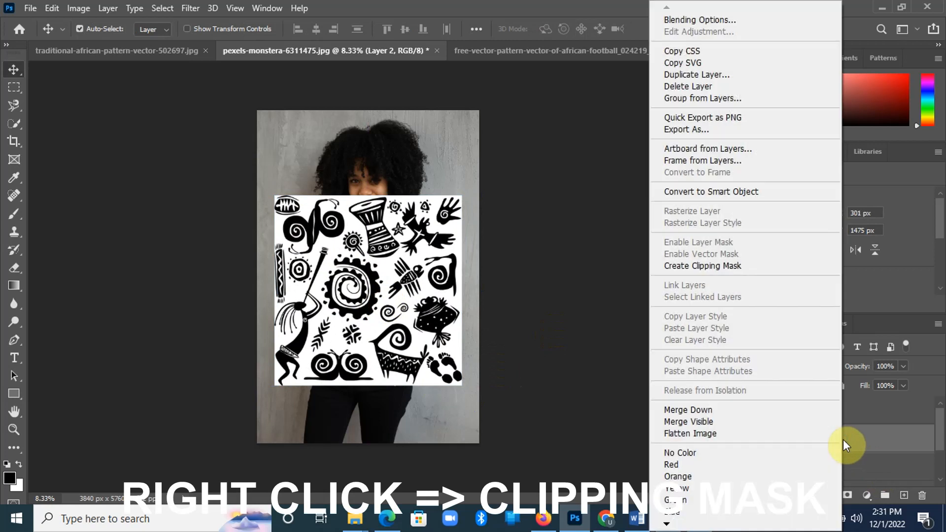
click(703, 265)
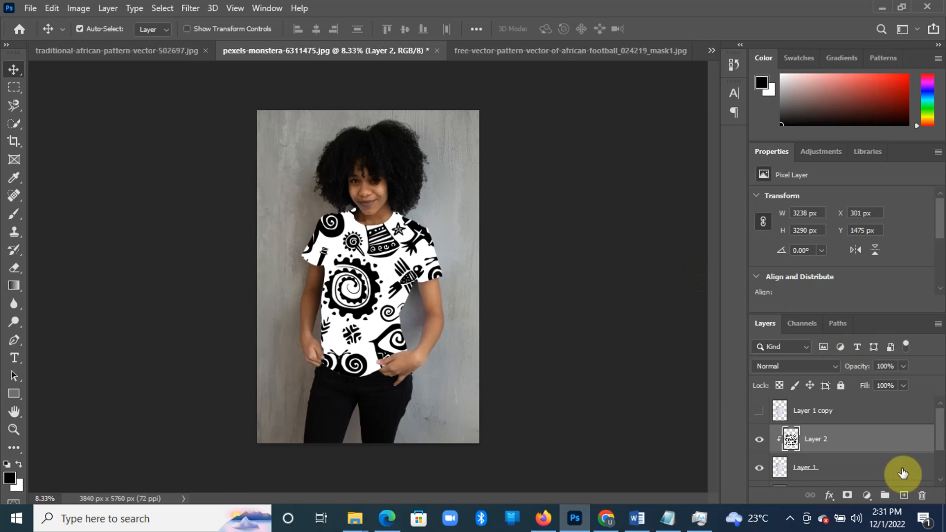
mouse_move(850, 366)
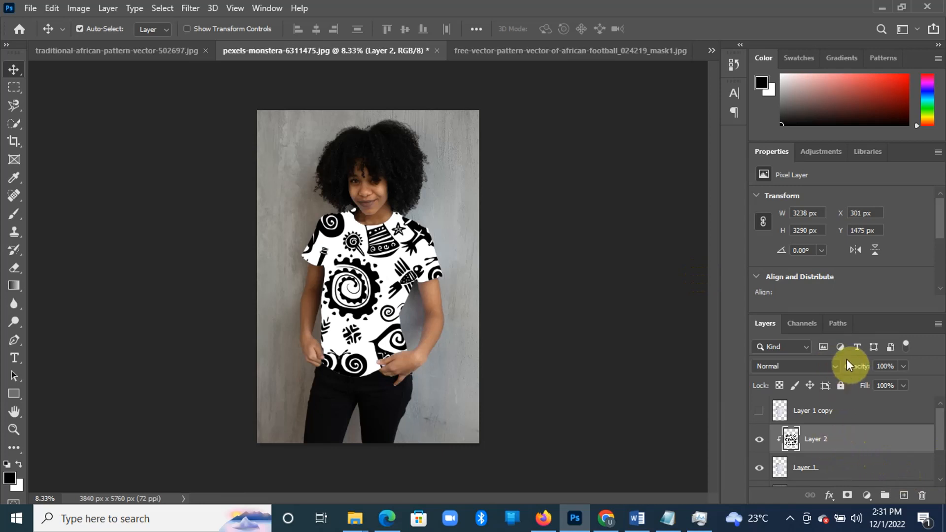
- Set Layer 2's blend mode to Multiply
click(767, 366)
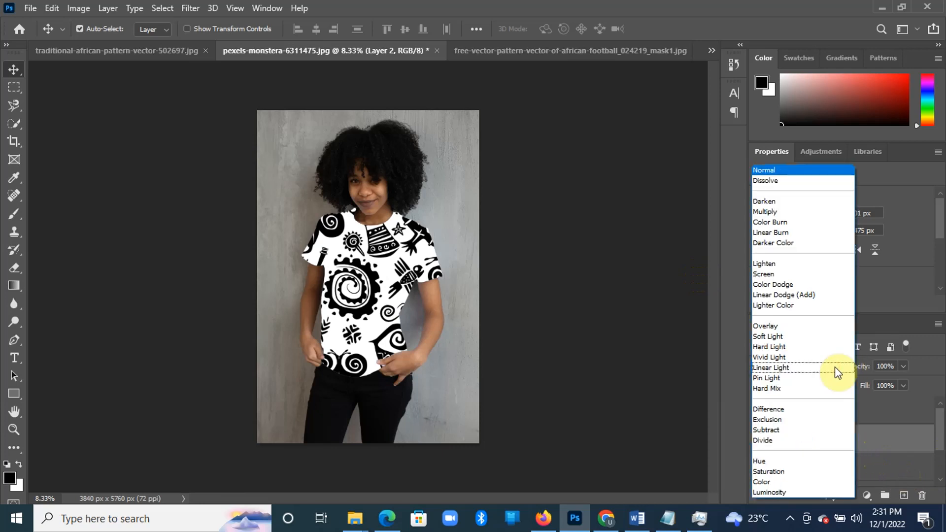
click(765, 212)
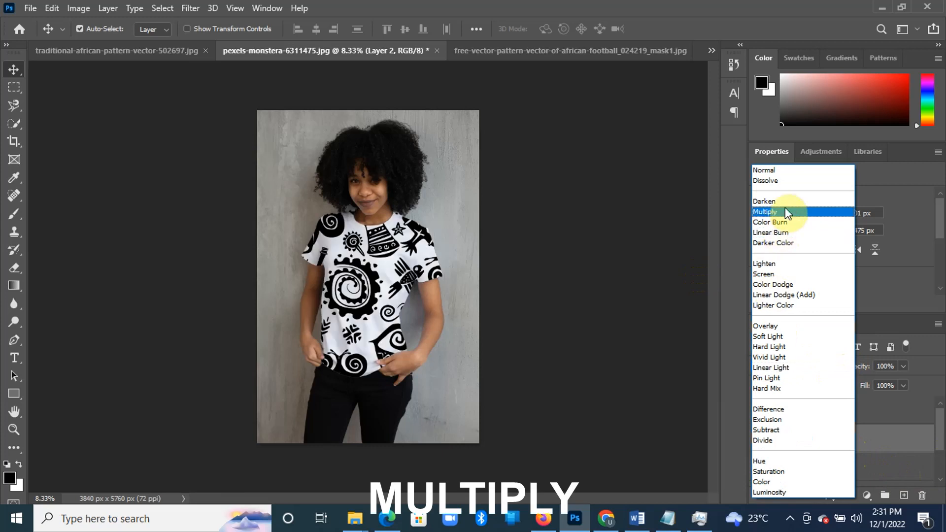
click(765, 212)
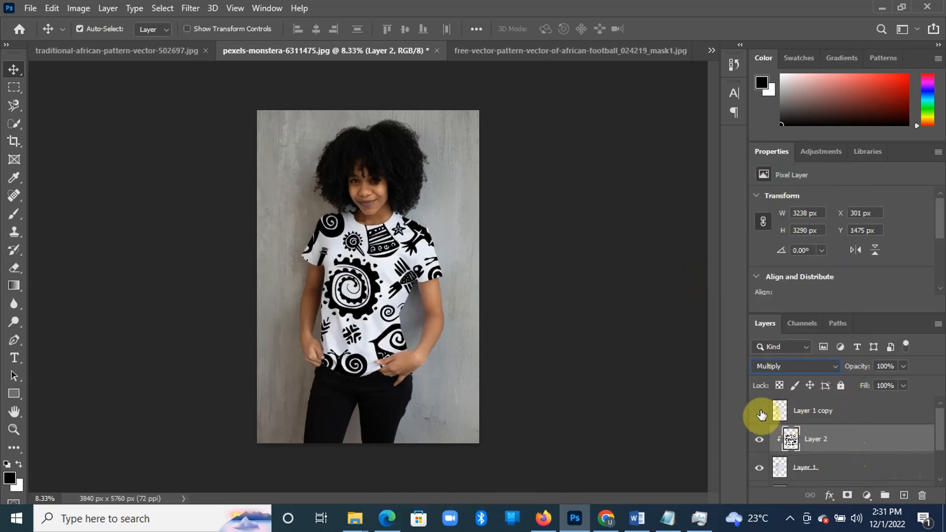
- Unhide Layer 1 copy, select it and choose Overlay from the blend modes
click(760, 415)
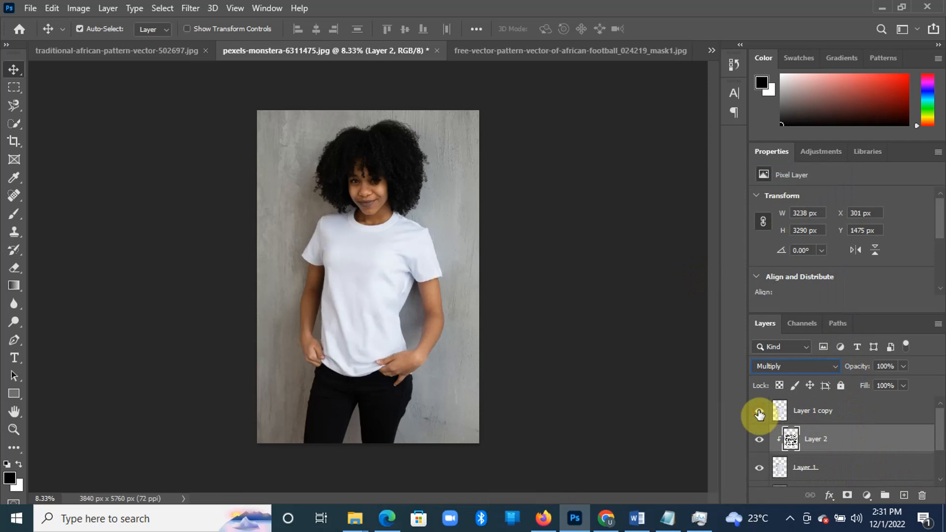
click(813, 410)
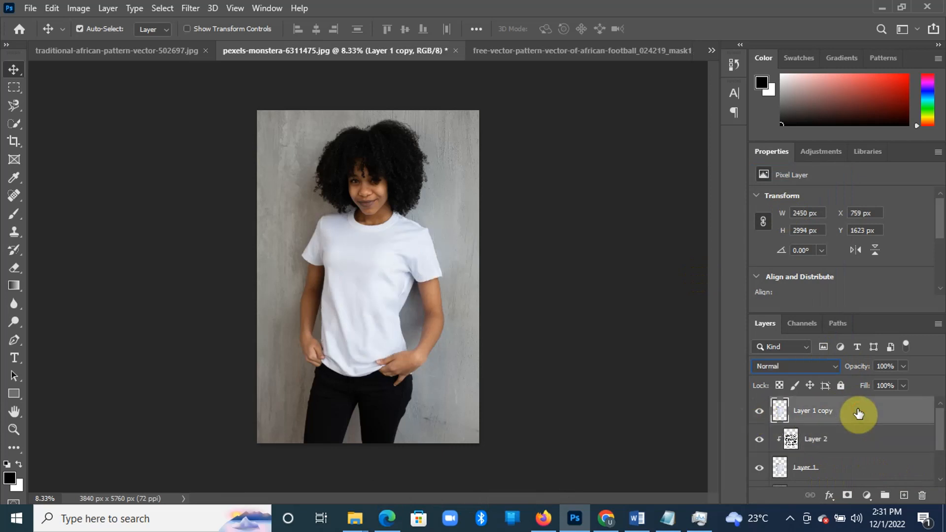
click(794, 366)
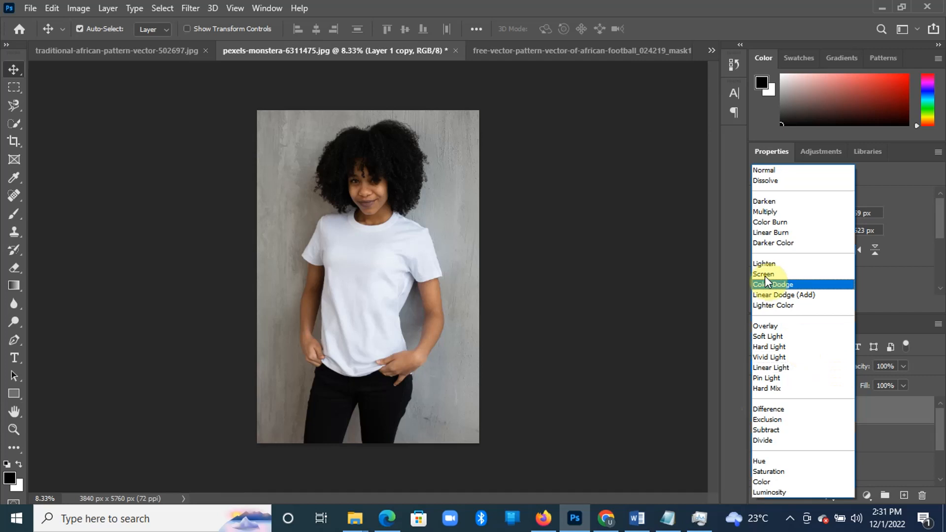
click(766, 326)
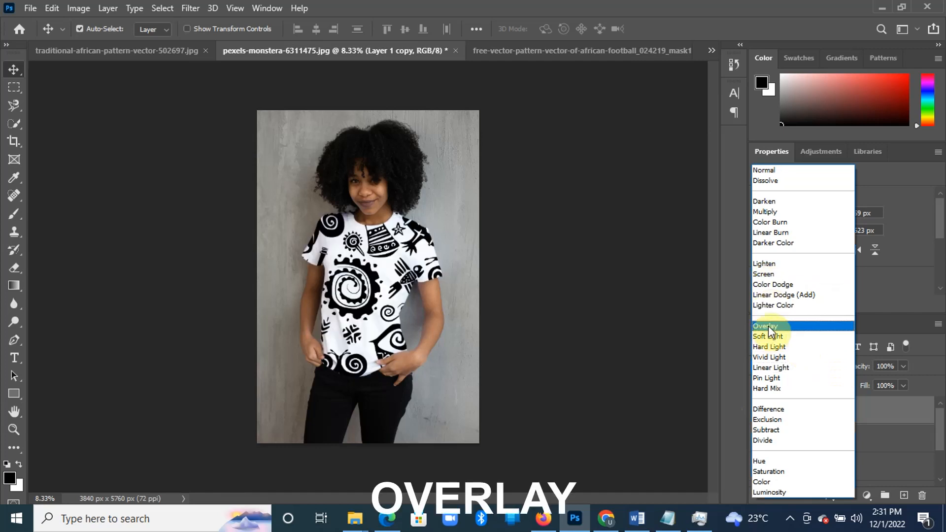
- Apply Overlay to Layer 1 copy and settle its opacity at 85% after trying other values
click(765, 326)
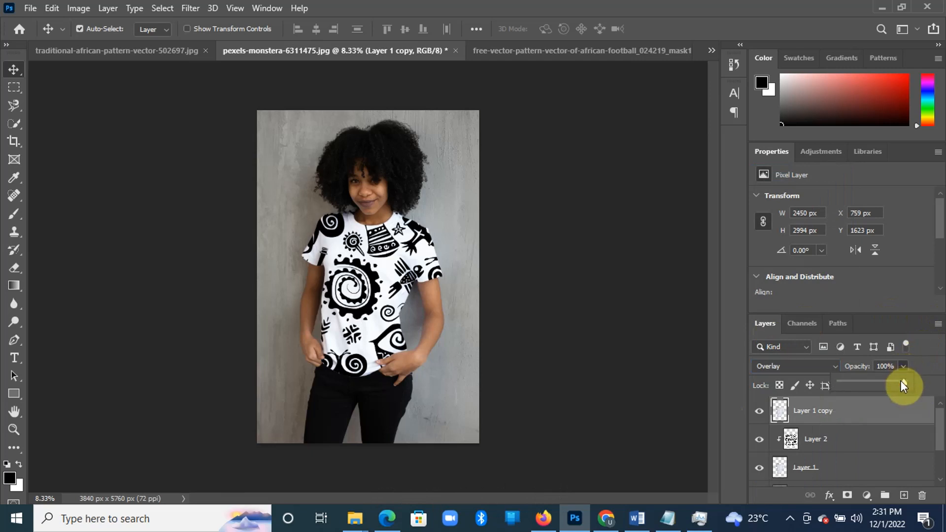
drag(903, 381, 889, 381)
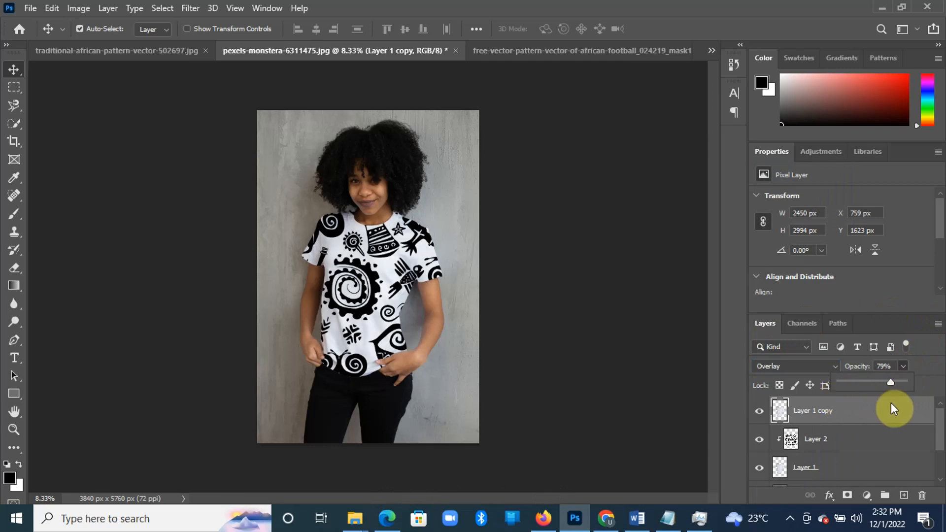
drag(890, 383, 847, 383)
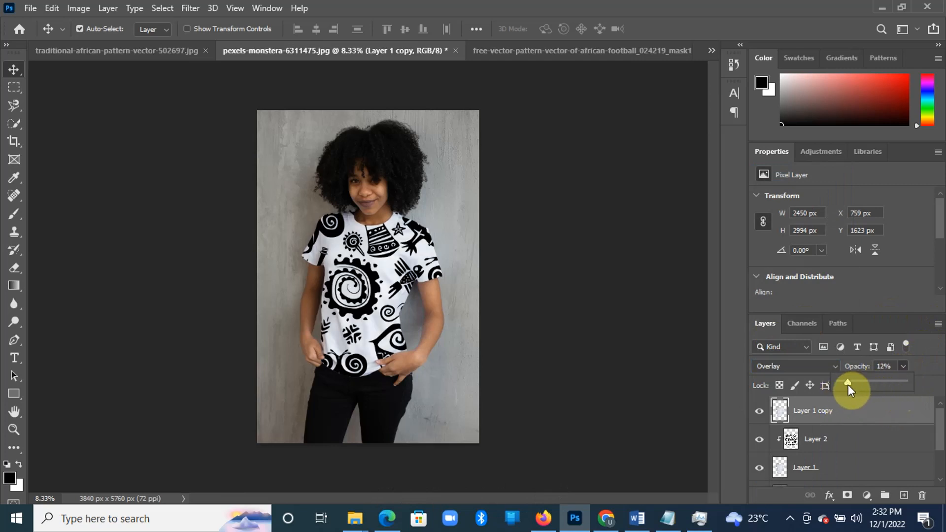
drag(847, 386, 839, 385)
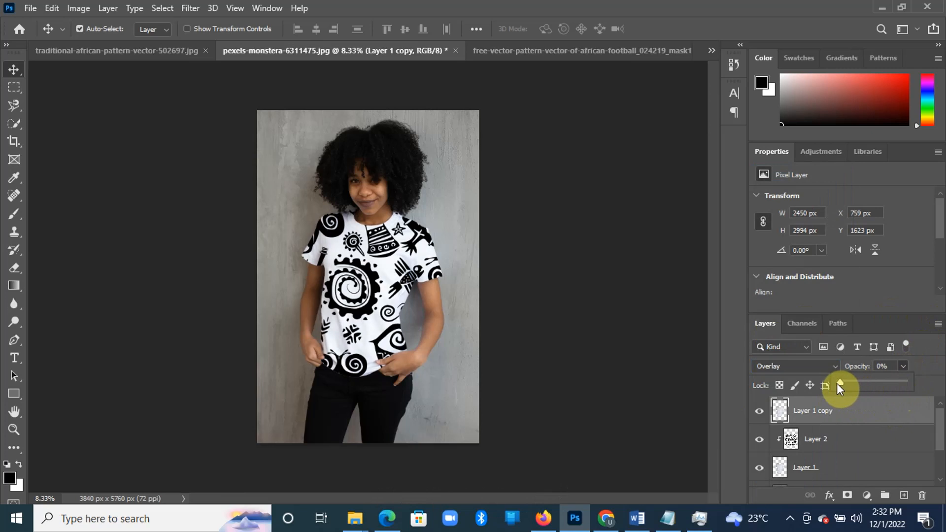
drag(838, 381, 895, 381)
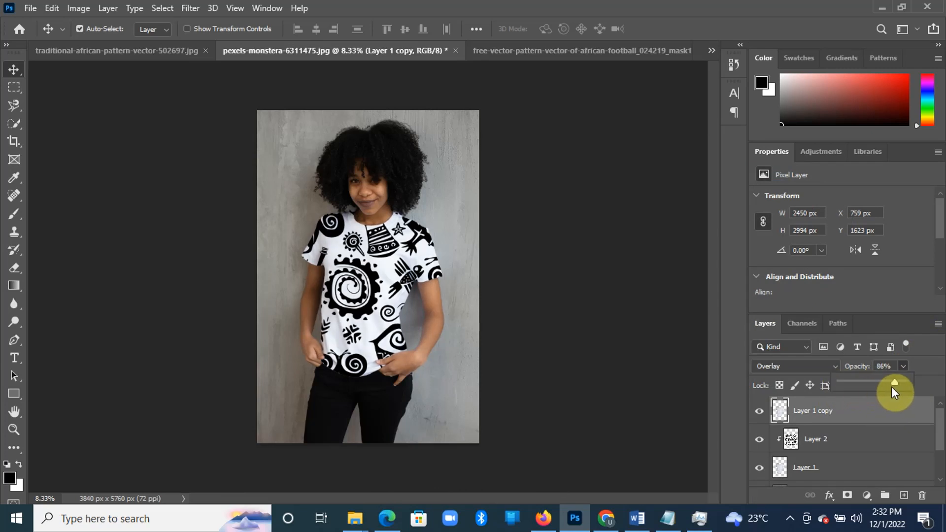
drag(894, 383, 839, 383)
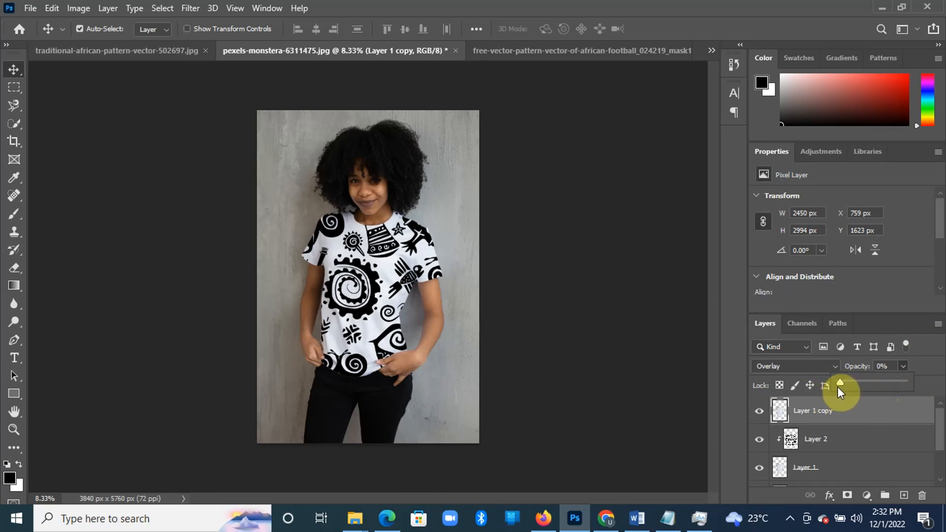
drag(841, 384, 894, 383)
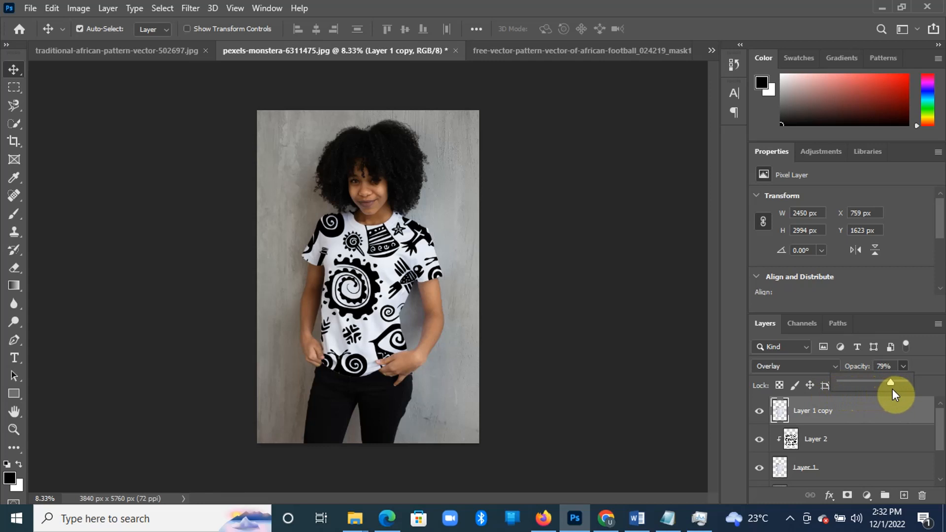
drag(895, 382, 895, 383)
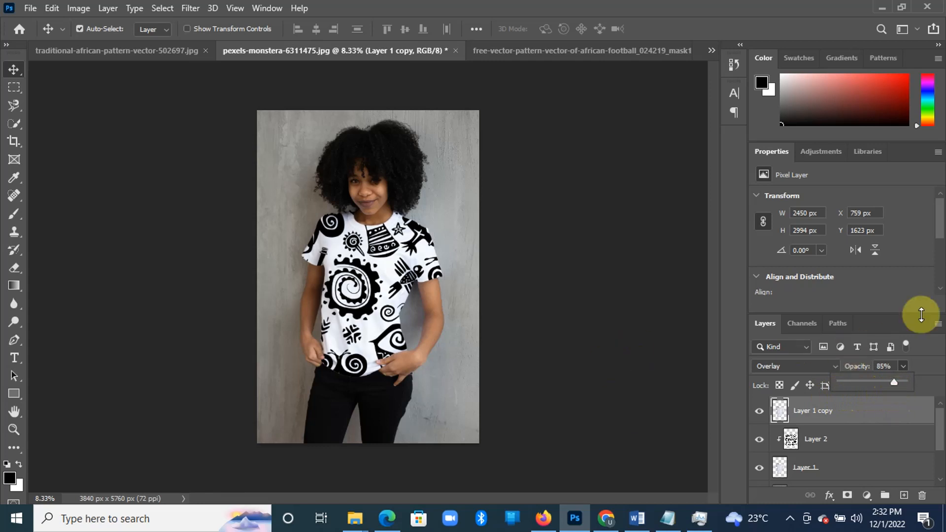
mouse_move(941, 309)
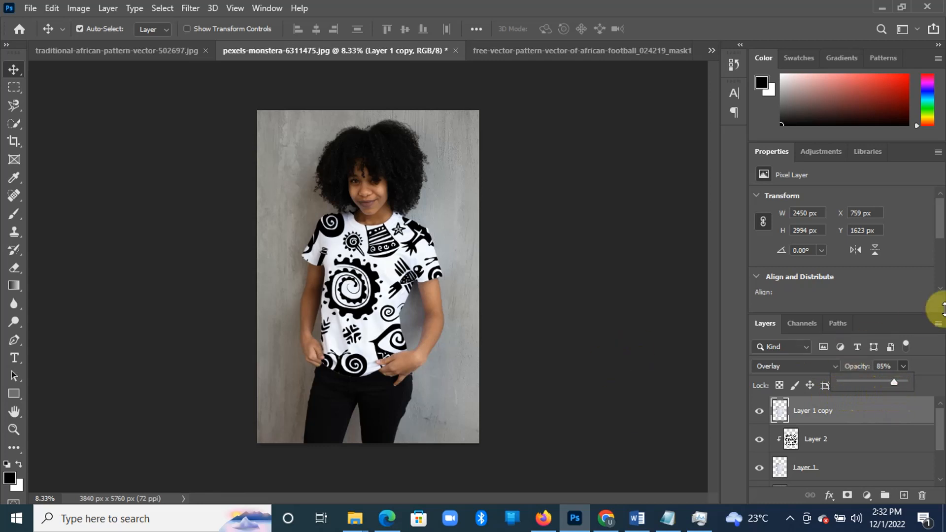